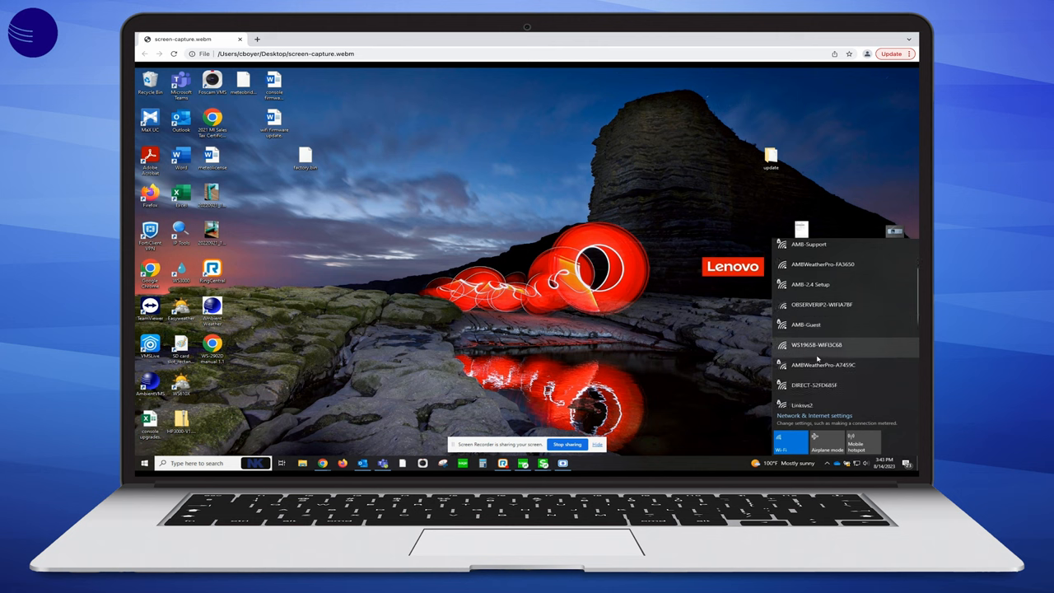
Step: Join the weather station's own WS1965B Wi-Fi network from the Windows network list
left_click(815, 344)
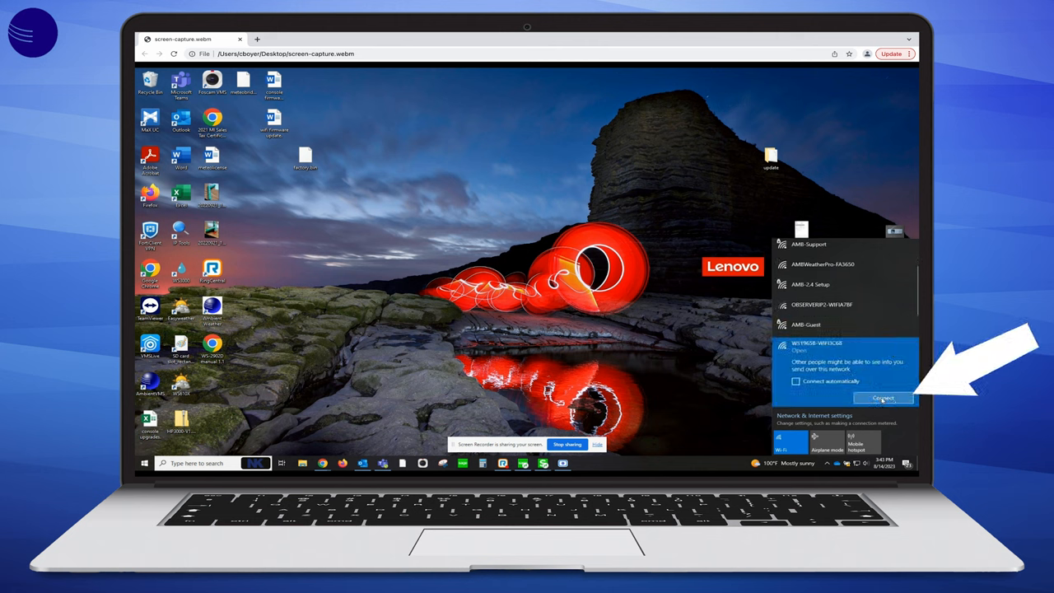
left_click(882, 399)
type("192")
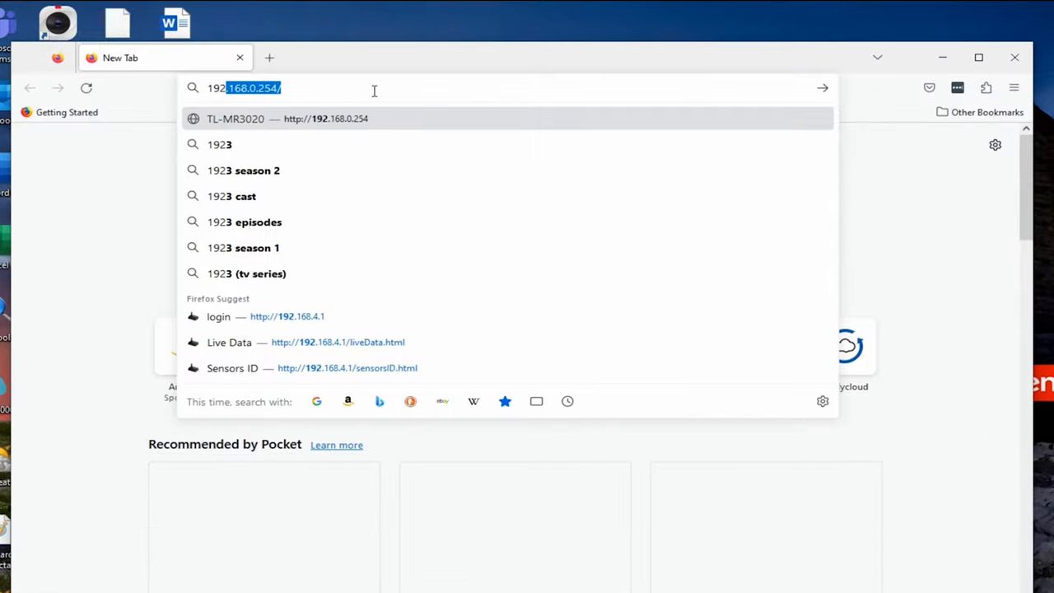
Step: Load the console page at 192.168.4.1 and log in to its Live Data view
key("Backspace")
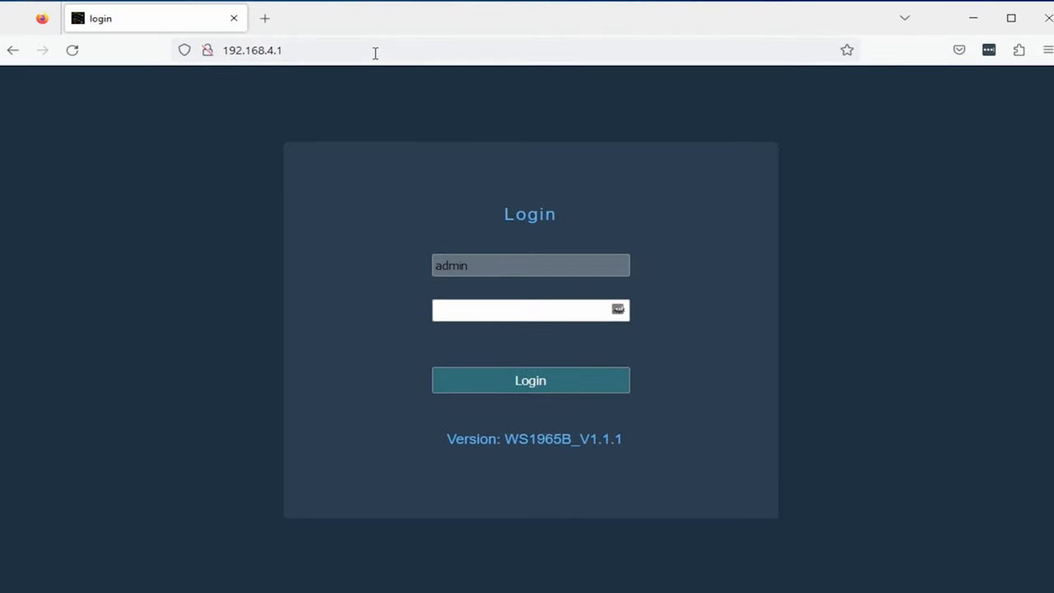
mouse_move(469, 382)
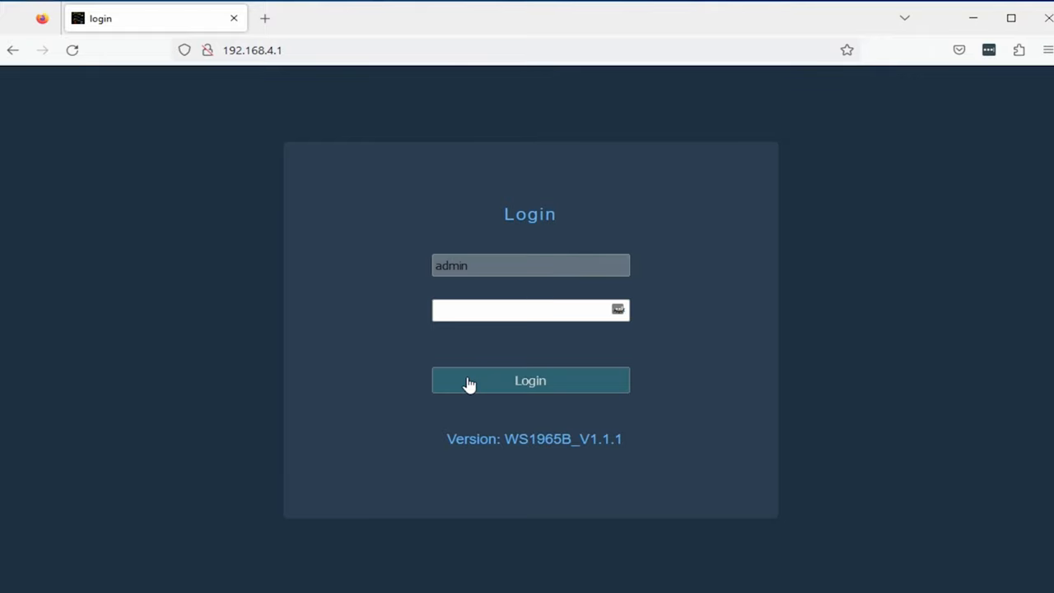
left_click(530, 380)
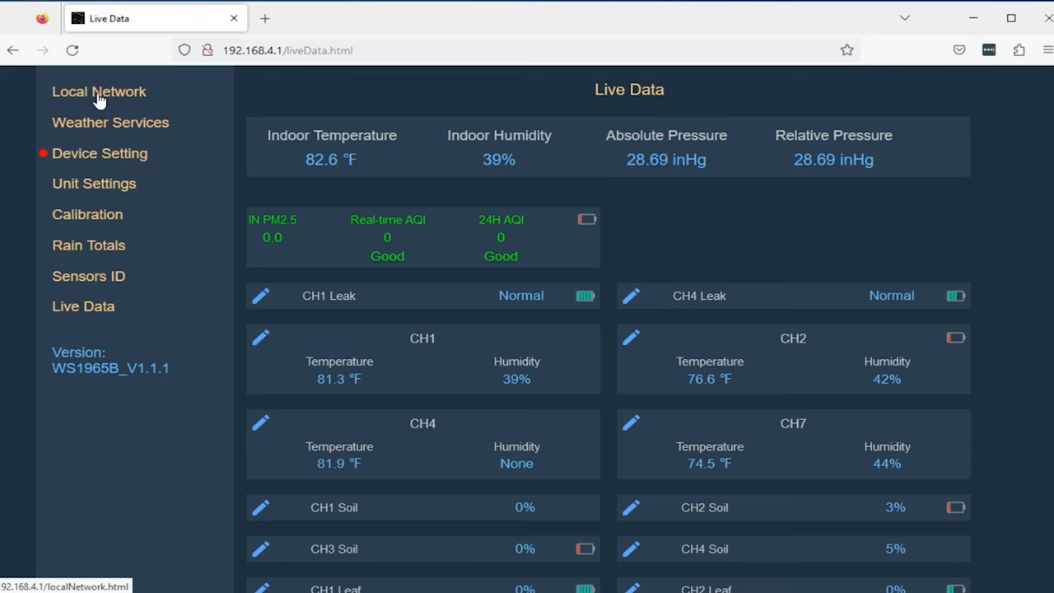
Step: In Local Network settings, set Router SSID to AMB-2.4 Setup with its password and apply
left_click(99, 92)
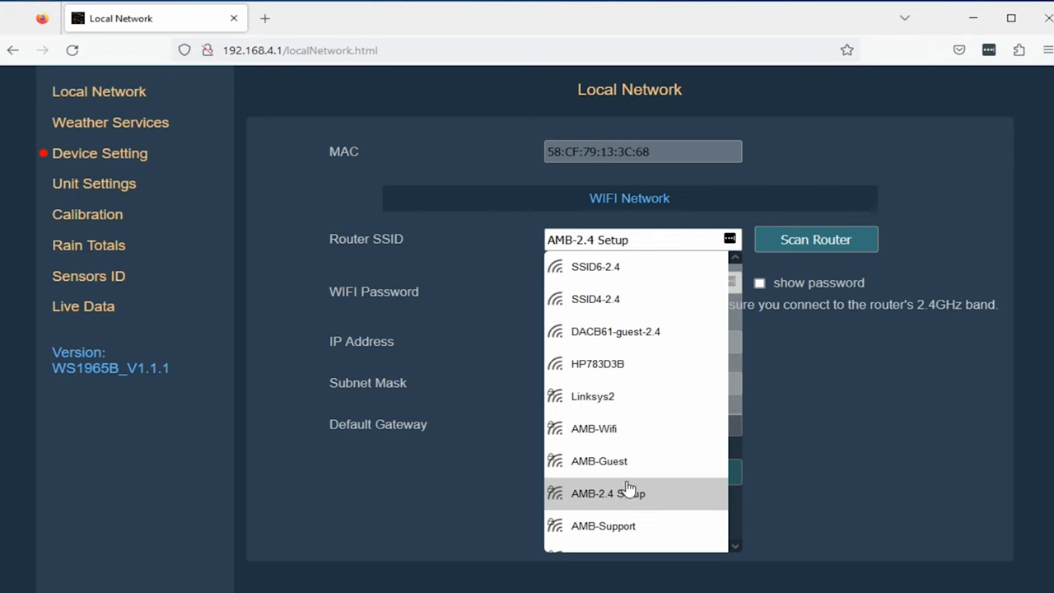
left_click(642, 241)
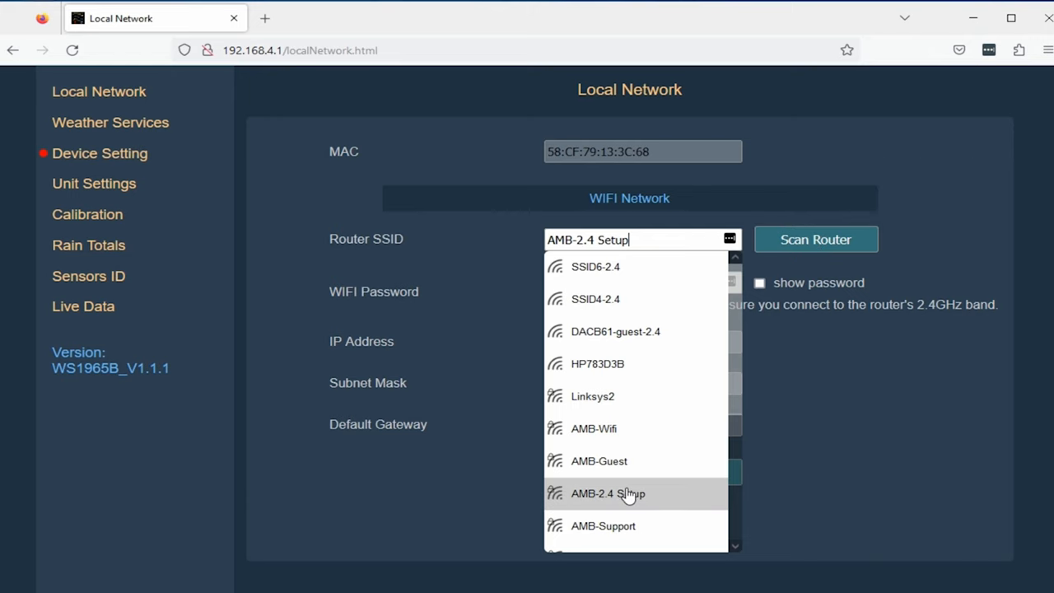
left_click(607, 494)
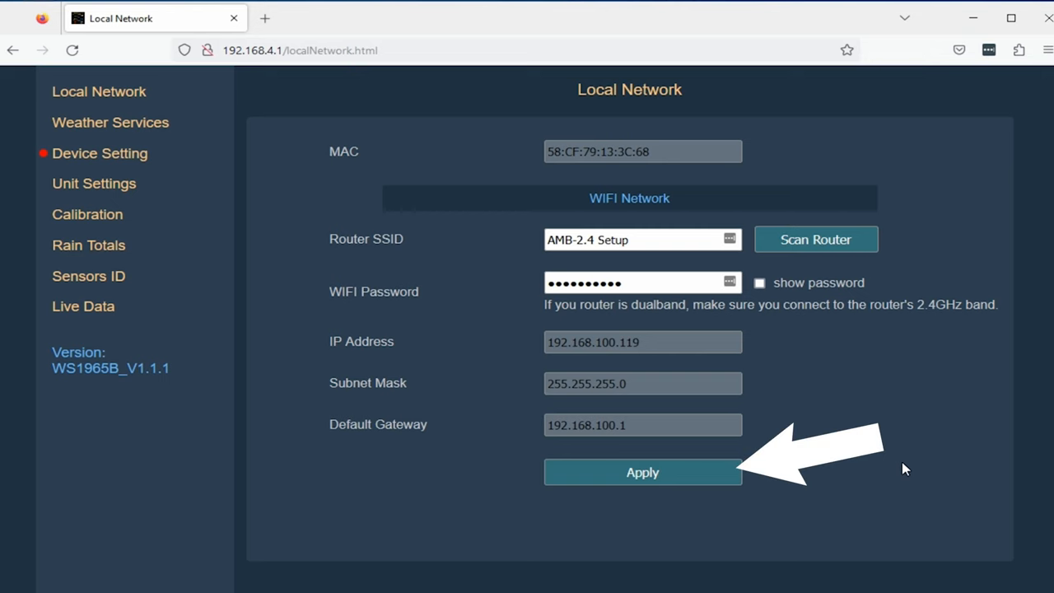
left_click(642, 471)
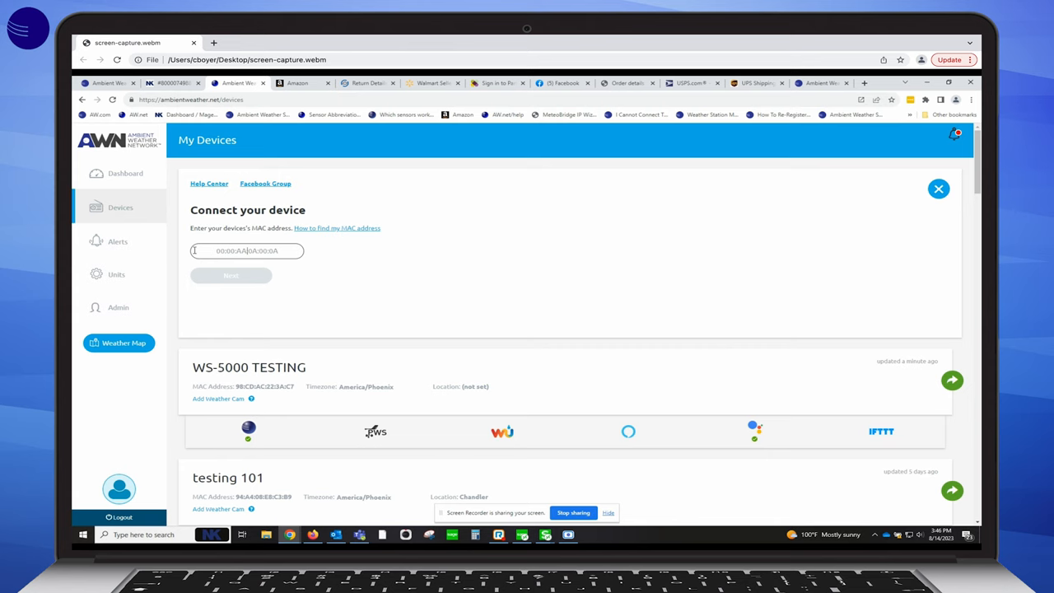
Step: Register the station by MAC address as testchandl1965 with Community sharing unticked
type("58")
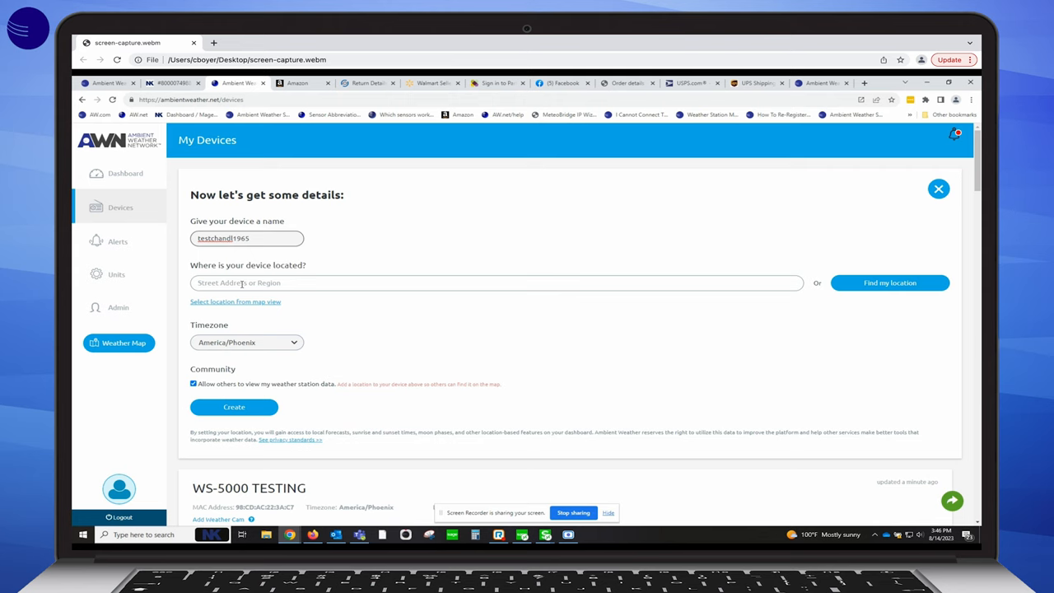
left_click(194, 383)
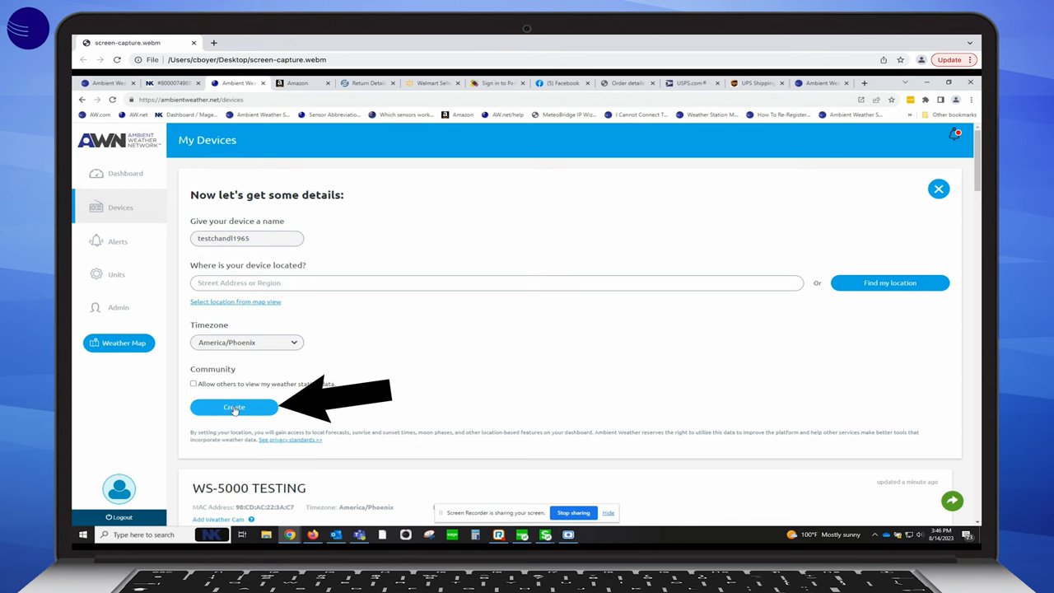
left_click(234, 407)
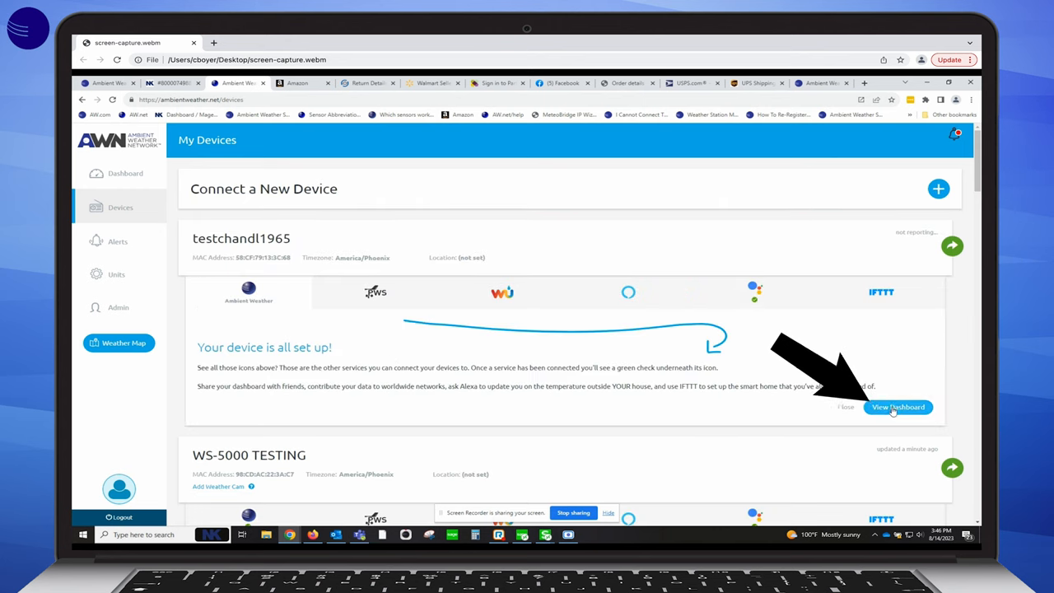
left_click(897, 406)
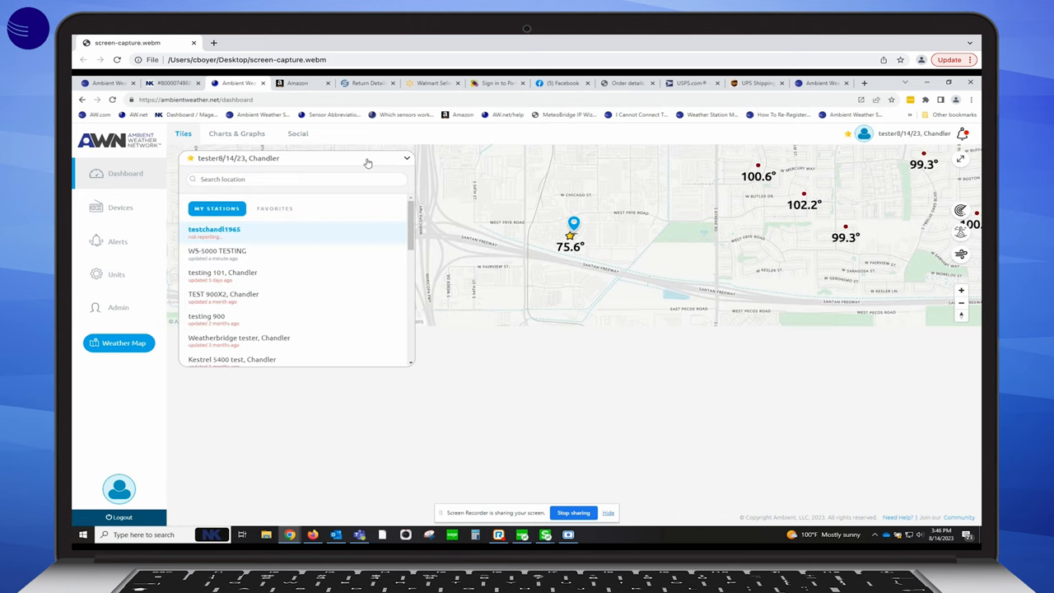
left_click(214, 229)
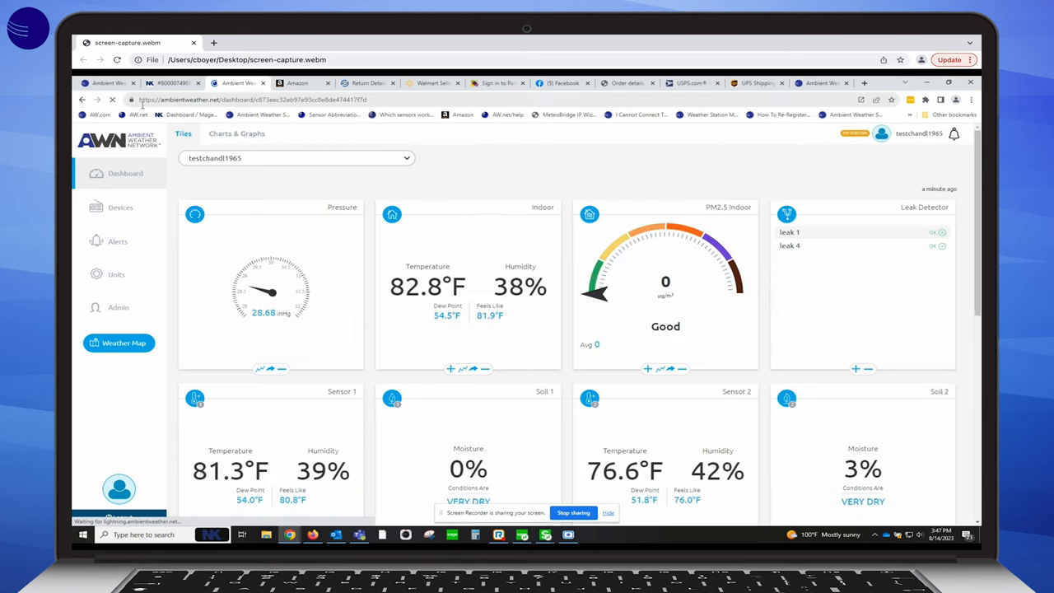